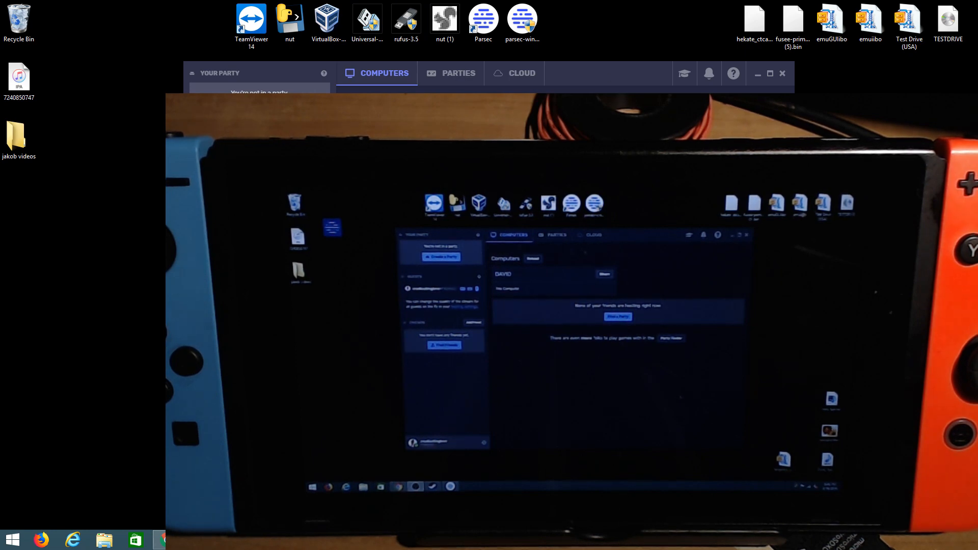
mouse_move(742, 18)
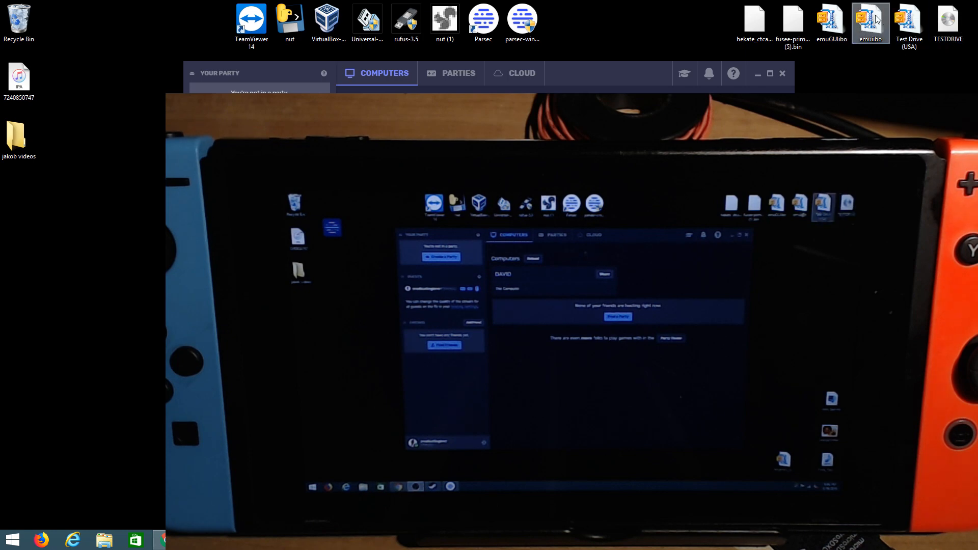
mouse_move(919, 76)
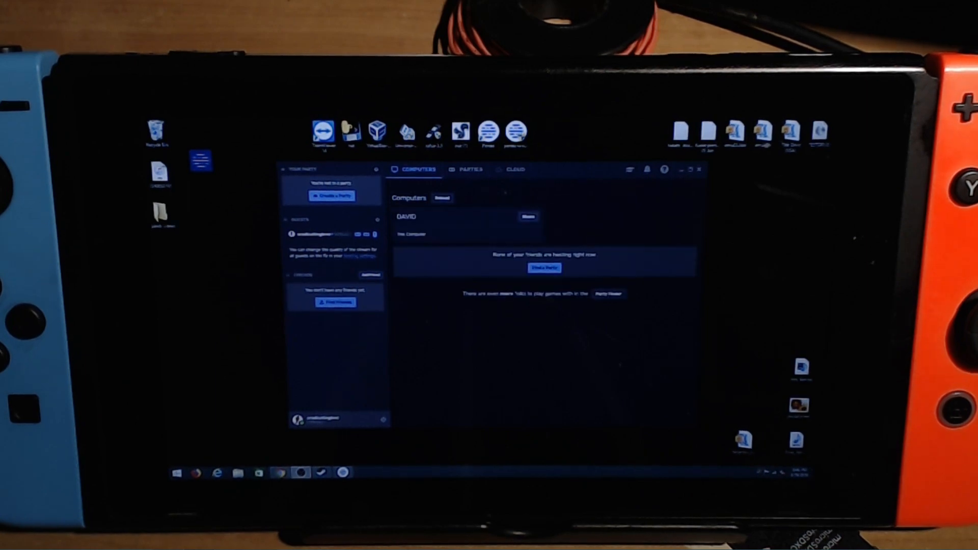
Close the Parsec window to reveal the streamed host desktop and its icons.
click(697, 170)
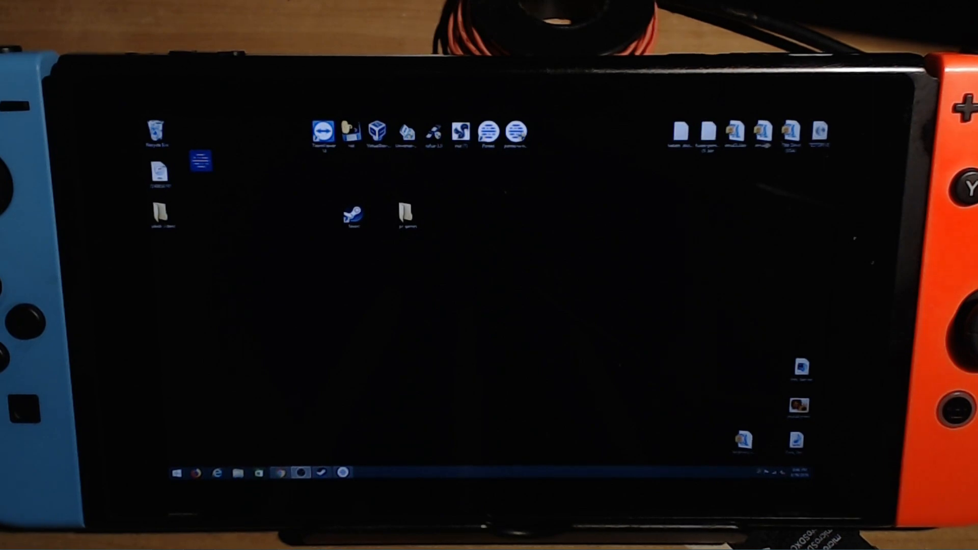
Open the desktop game folder in File Explorer and scroll through its files.
double_click(406, 216)
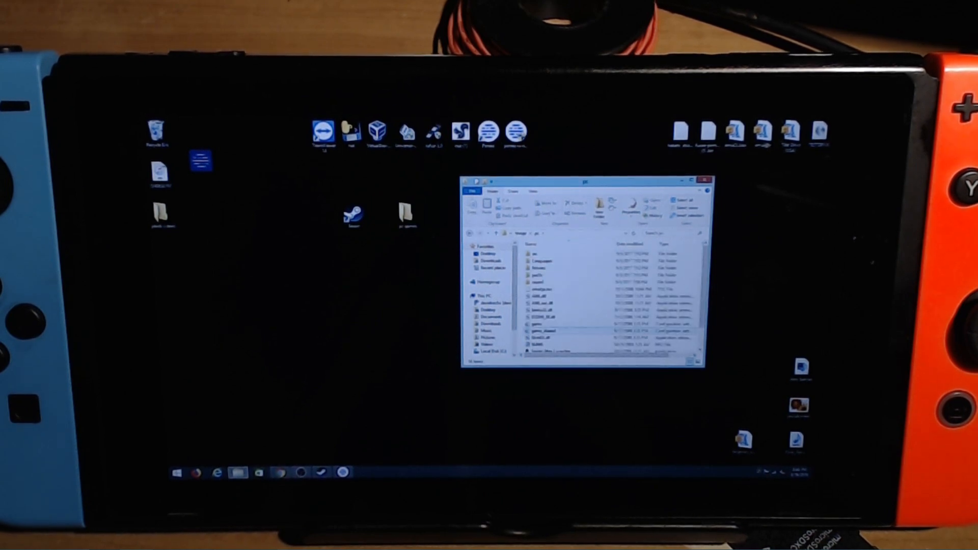
scroll(down, 3)
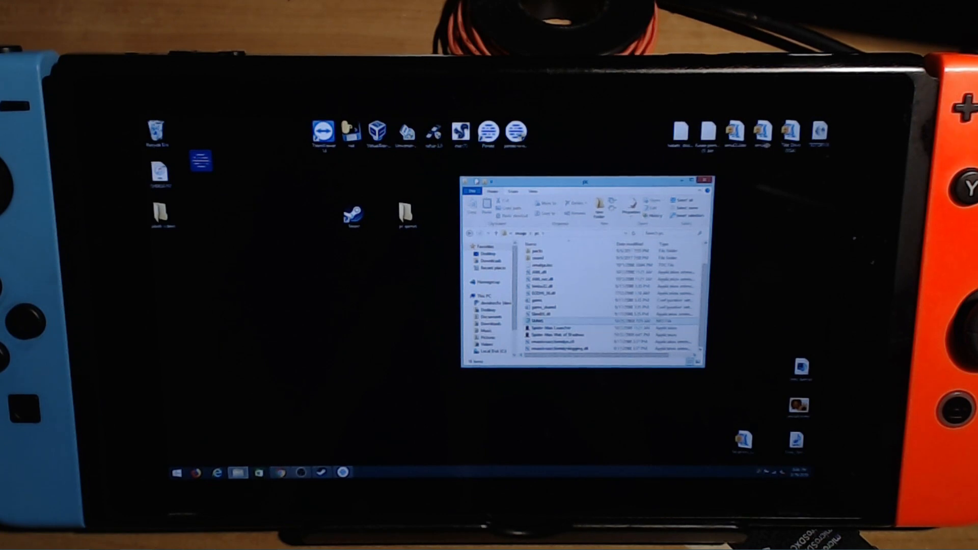